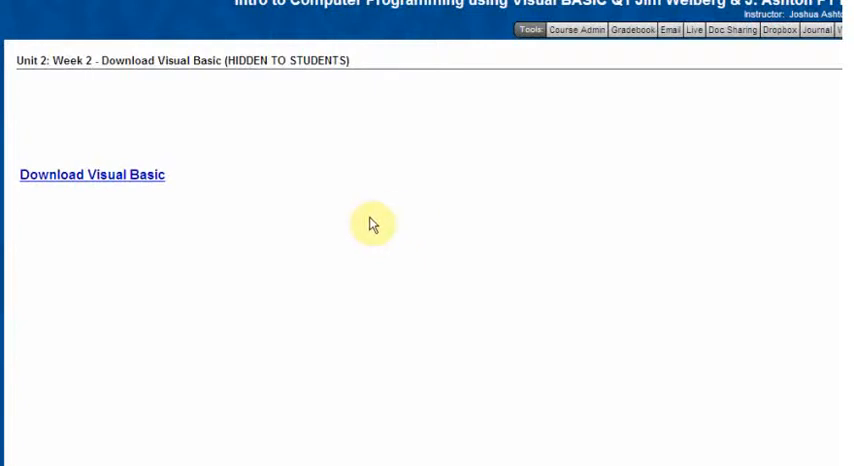
mouse_move(210, 274)
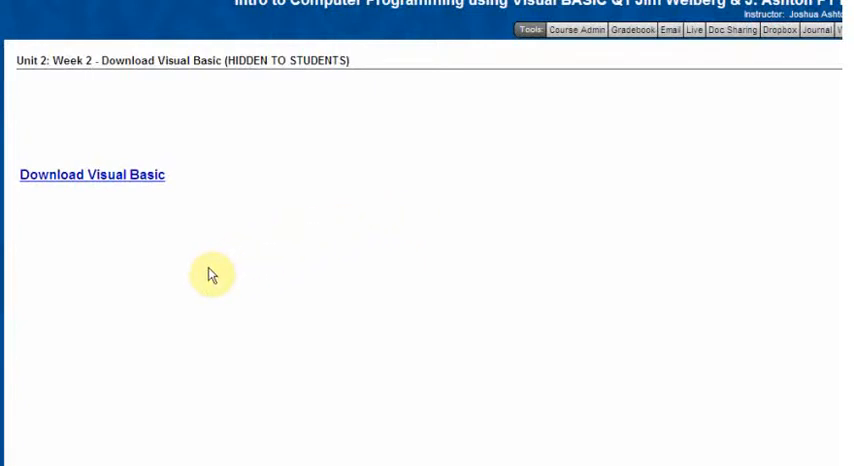
mouse_move(86, 273)
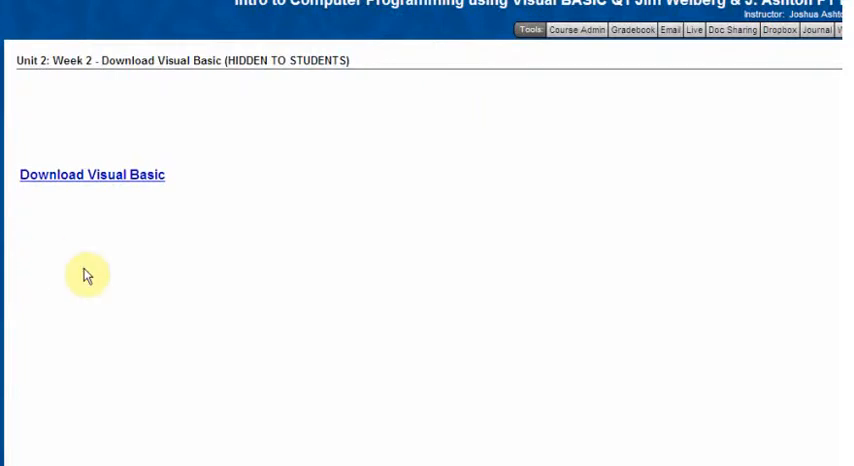
mouse_move(28, 60)
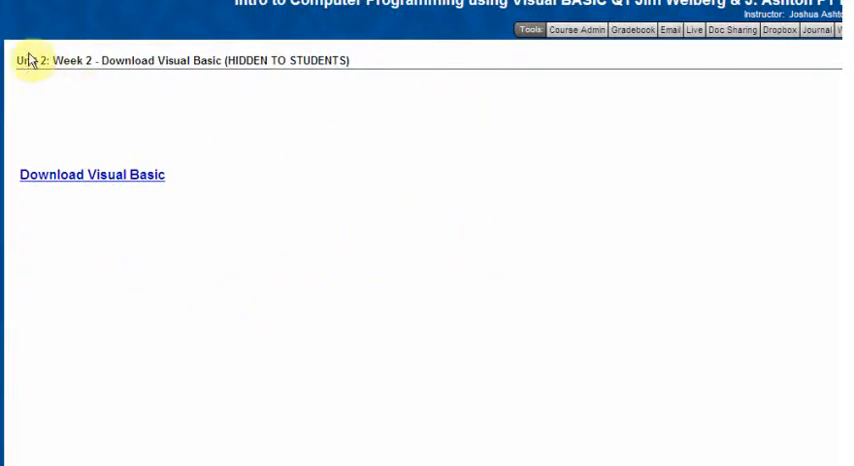
mouse_move(199, 138)
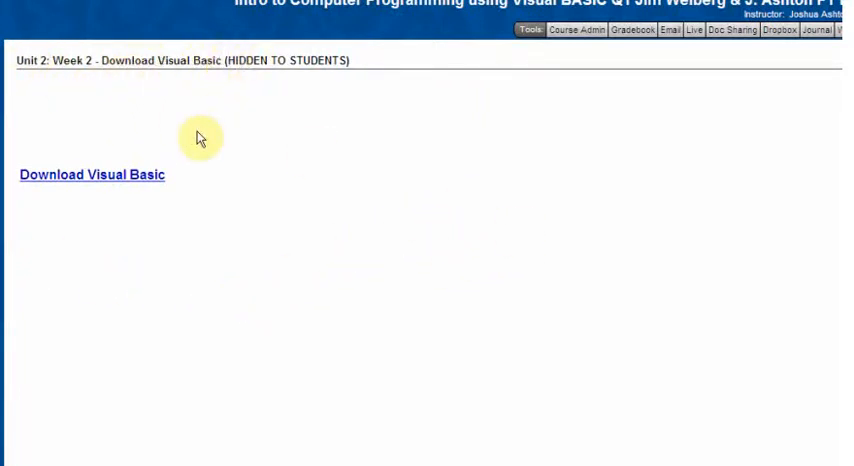
mouse_move(252, 252)
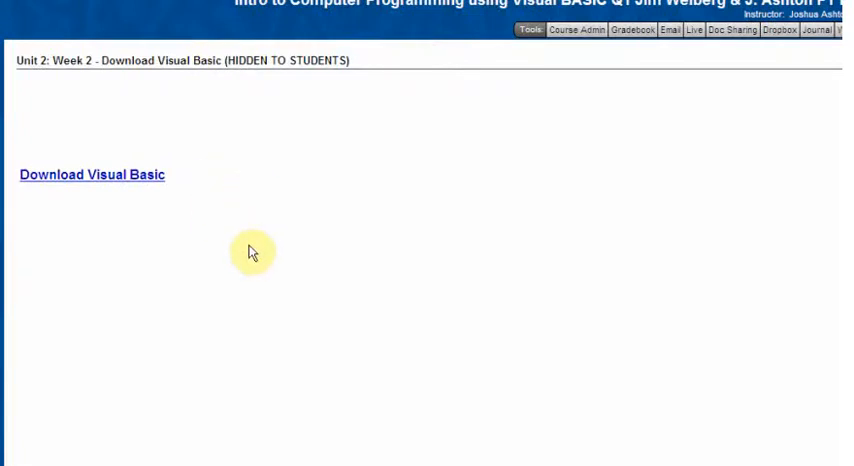
mouse_move(91, 175)
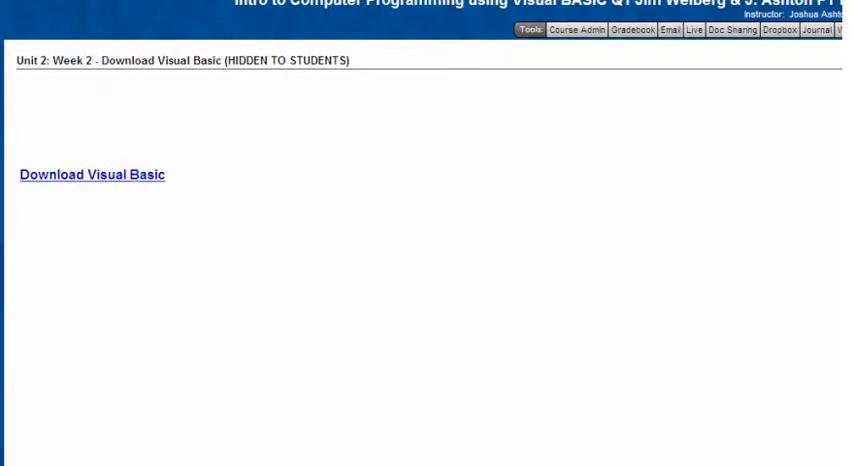
Go to the Visual Basic 2008 Express Edition download page and scroll through it.
left_click(92, 174)
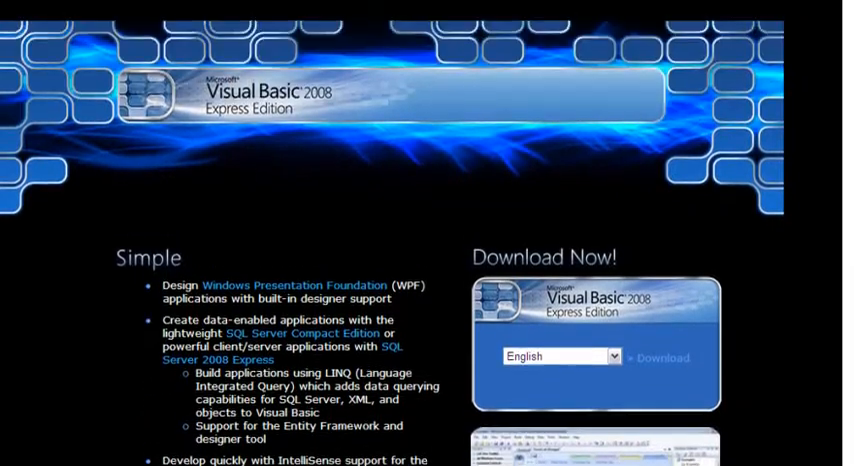
scroll("up", 3)
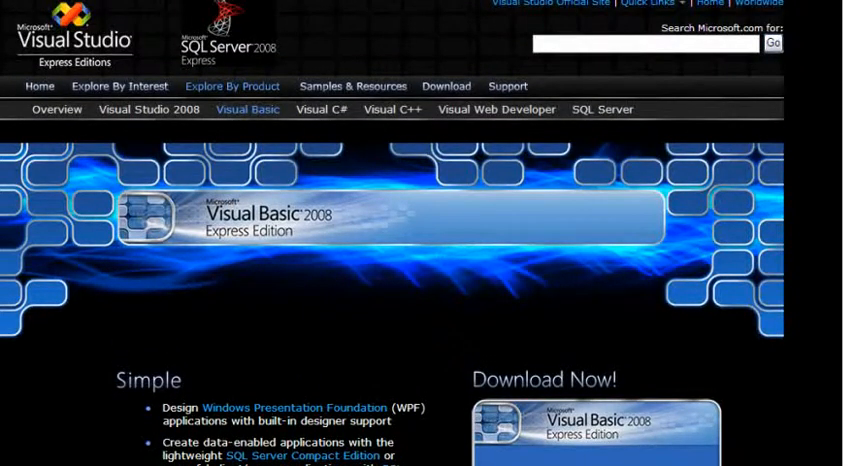
scroll("down", 3)
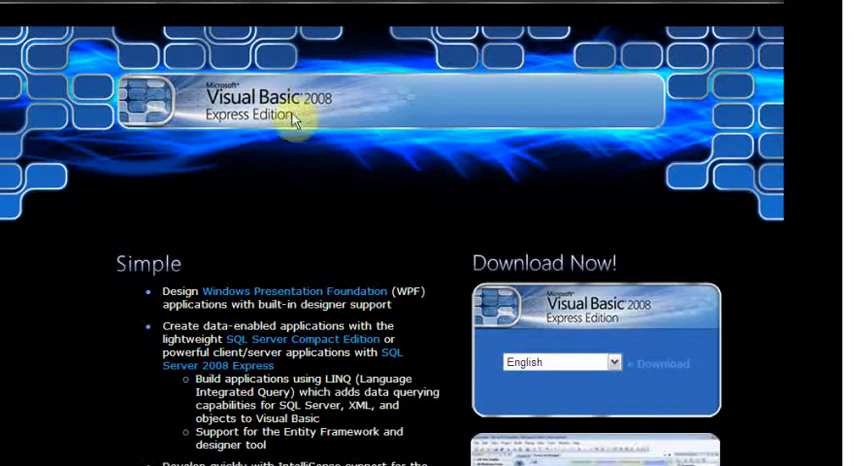
scroll("down", 3)
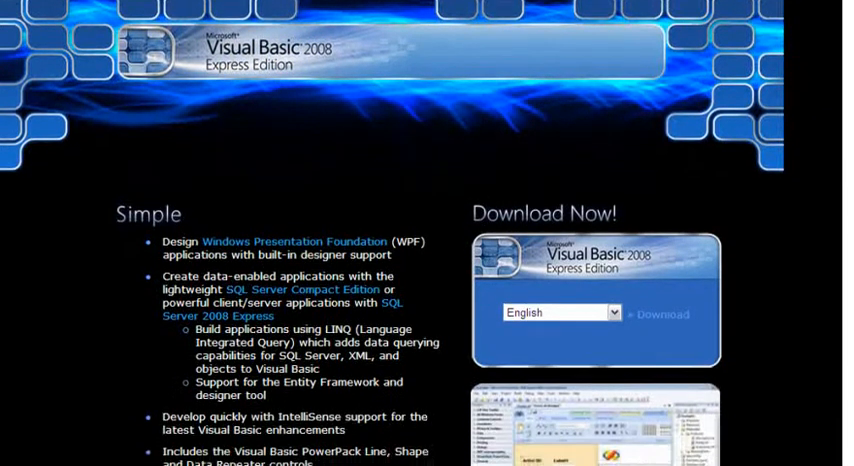
scroll("down", 3)
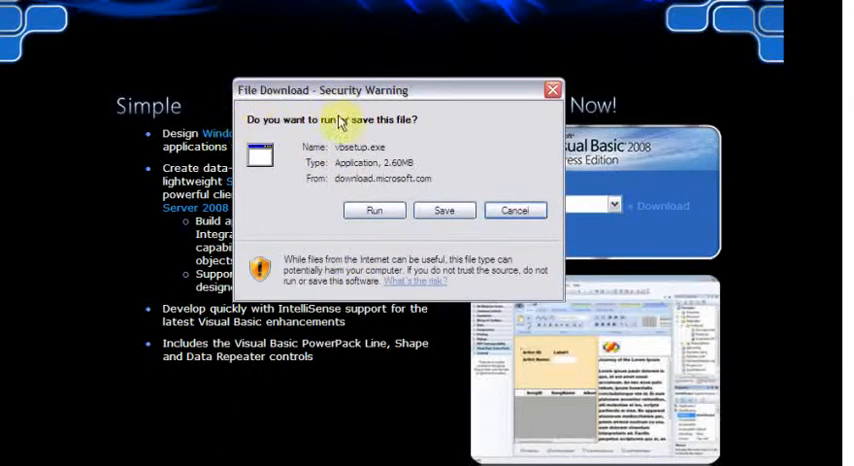
Save vbsetup.exe to the Desktop instead of running it.
left_click(374, 210)
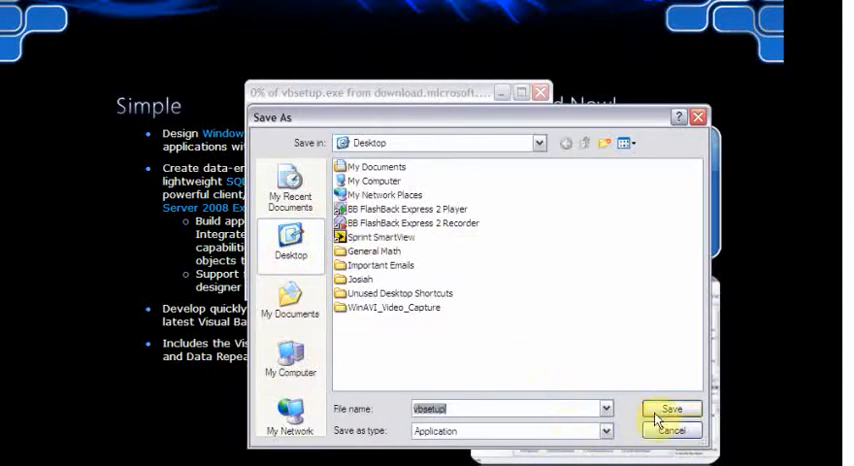
left_click(671, 409)
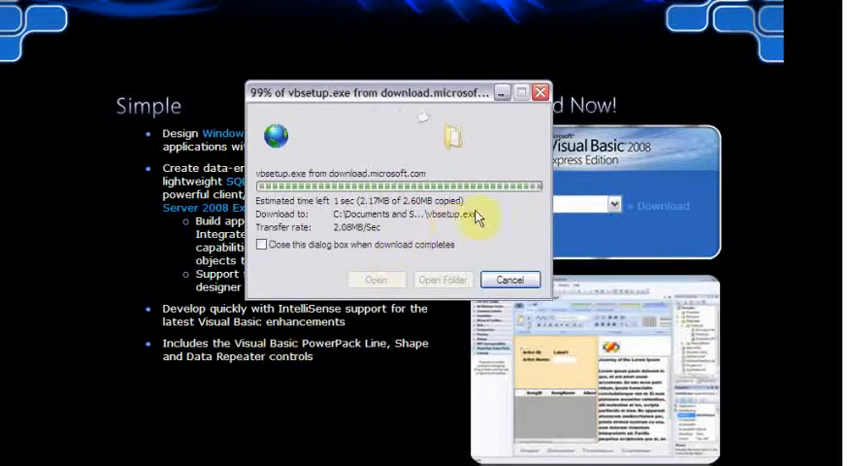
mouse_move(267, 300)
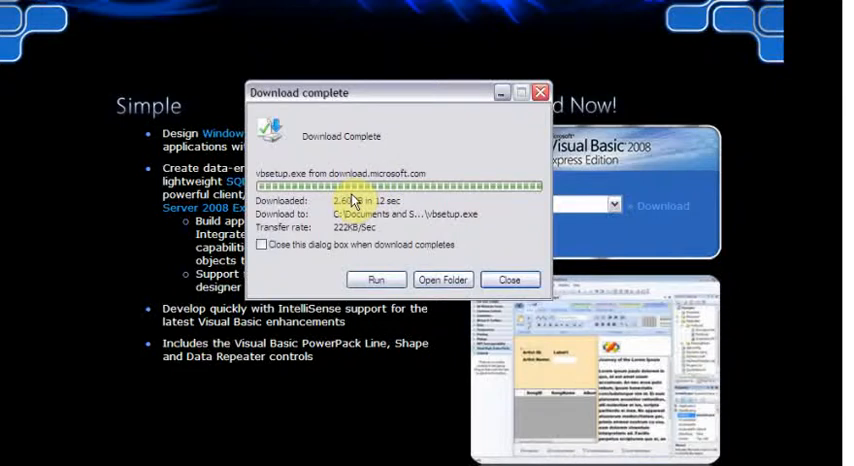
mouse_move(360, 162)
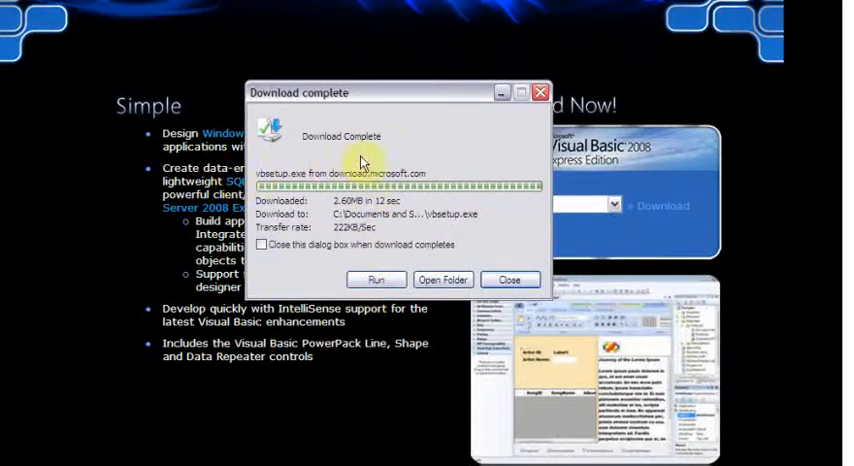
Run the downloaded vbsetup.exe and allow it through the security prompts.
left_click(377, 279)
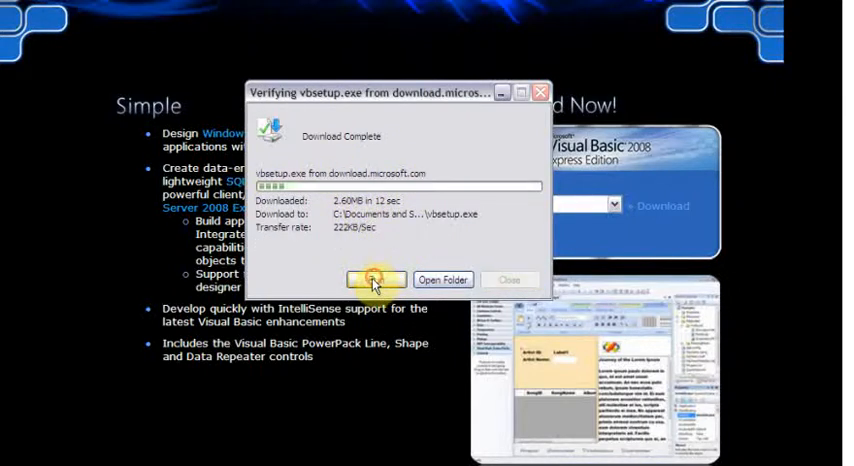
left_click(375, 278)
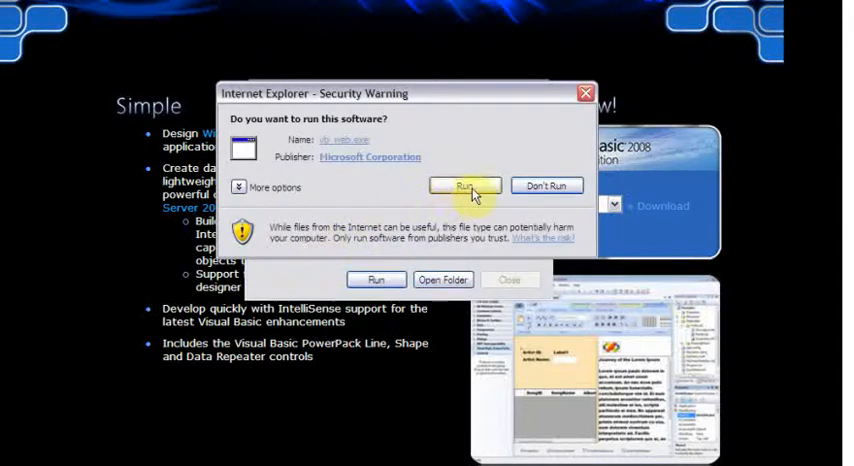
left_click(466, 185)
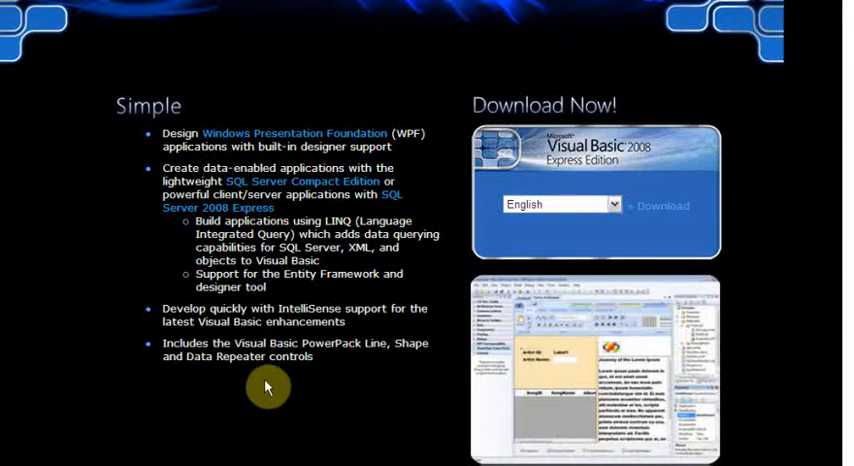
left_click(662, 205)
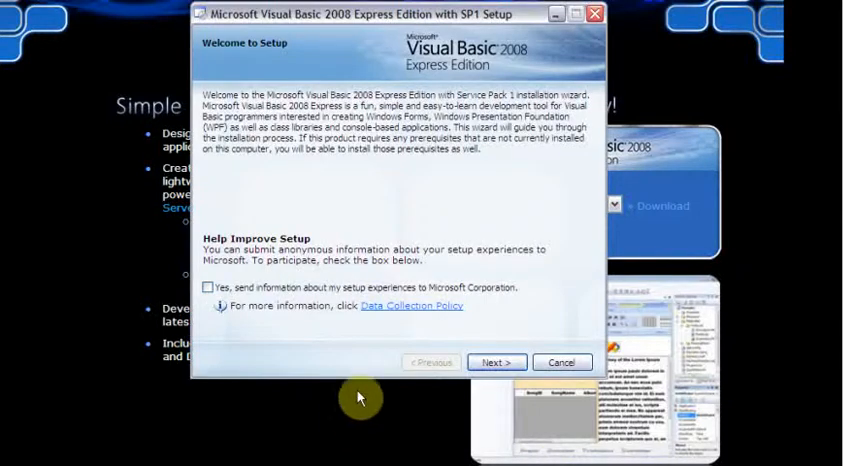
mouse_move(372, 160)
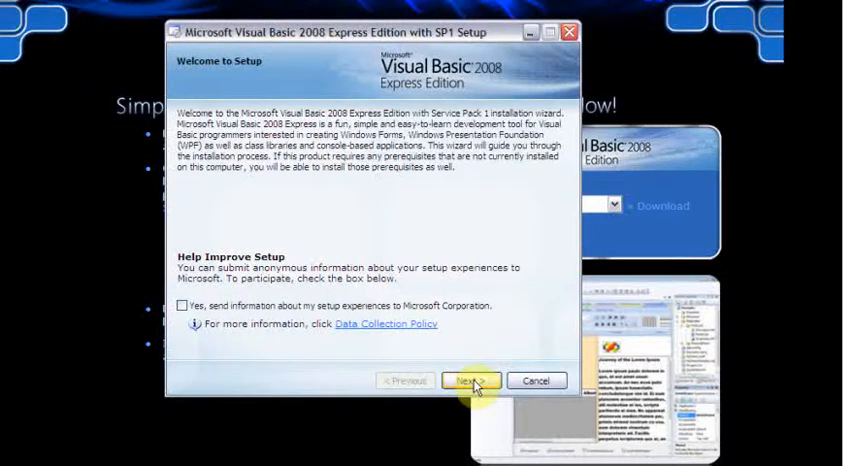
Advance past the welcome page and accept the license terms.
left_click(470, 381)
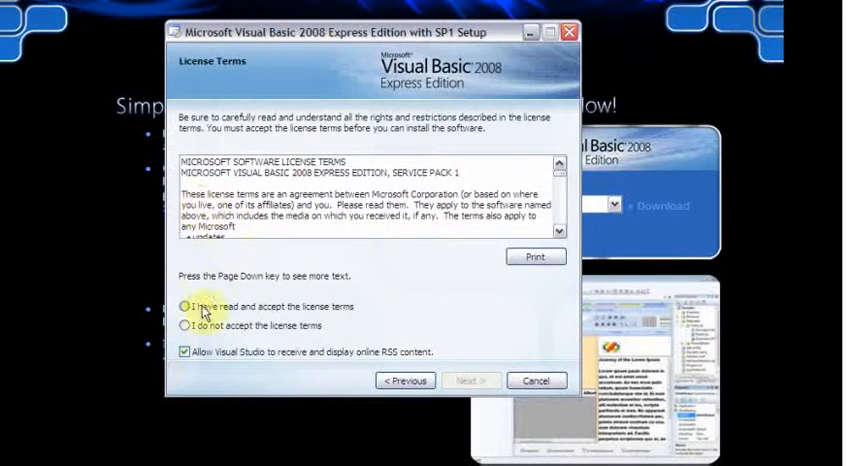
left_click(187, 306)
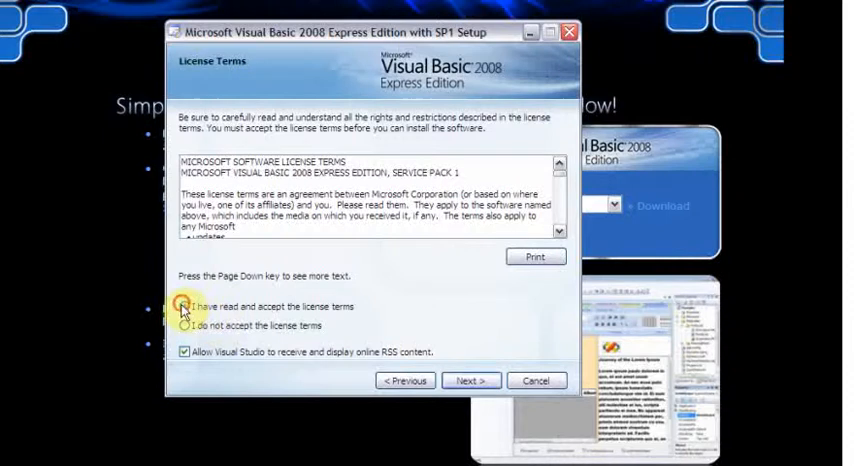
left_click(186, 306)
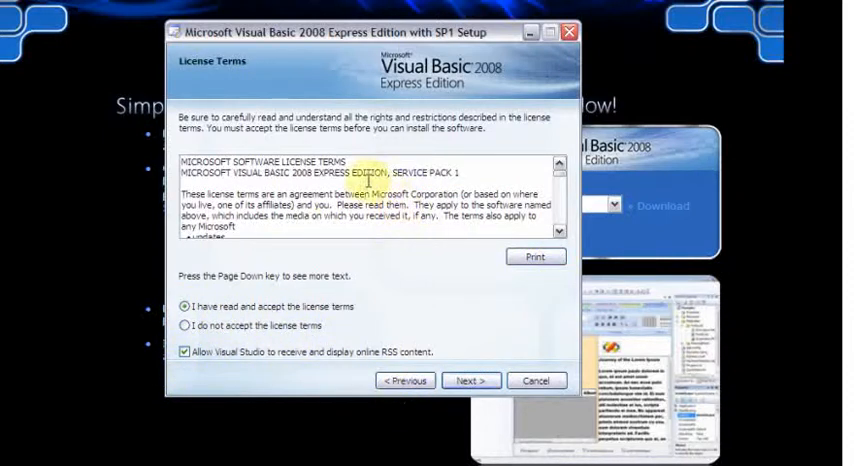
mouse_move(155, 408)
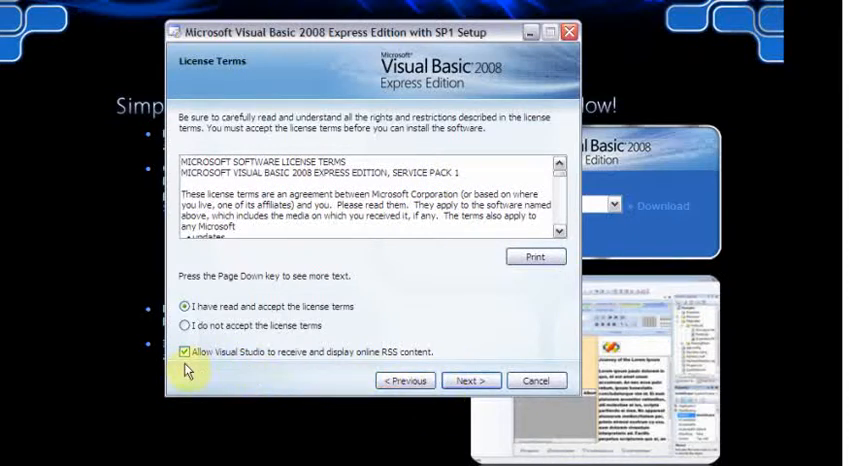
Keep the default C:\Program Files\Microsoft Visual Studio 9.0\ folder and start installing.
left_click(470, 380)
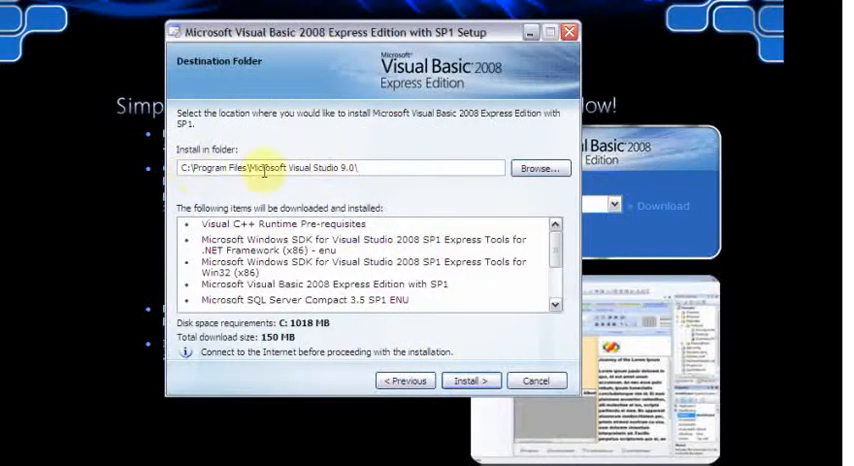
mouse_move(365, 300)
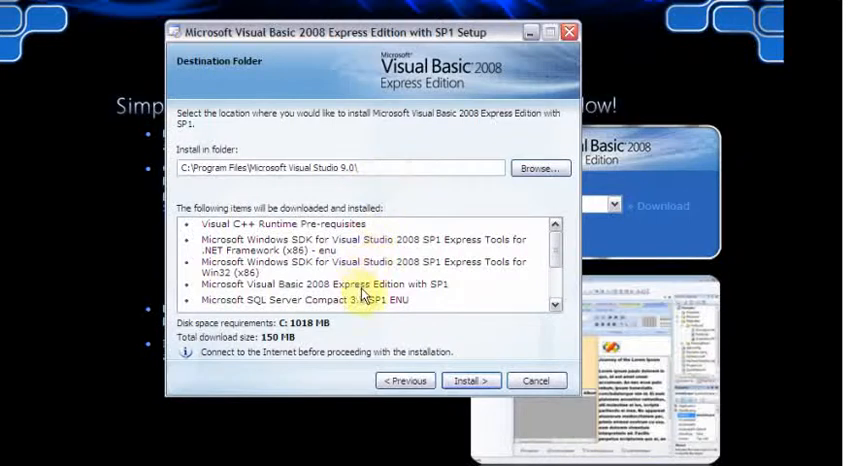
left_click(470, 380)
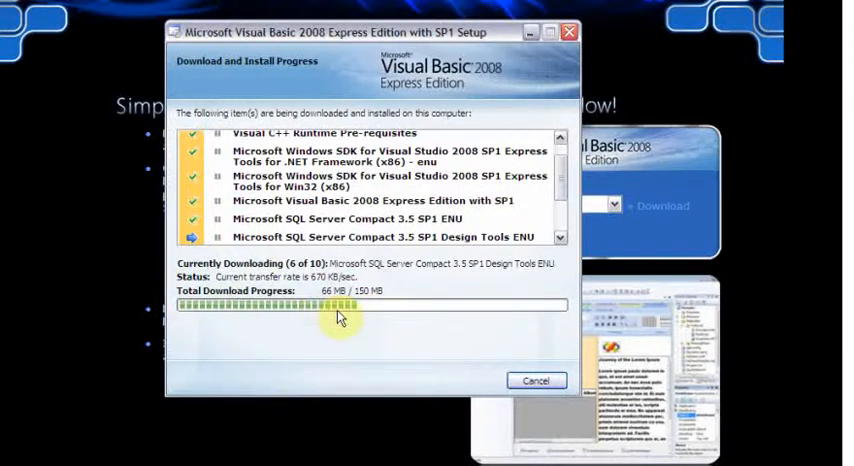
mouse_move(374, 357)
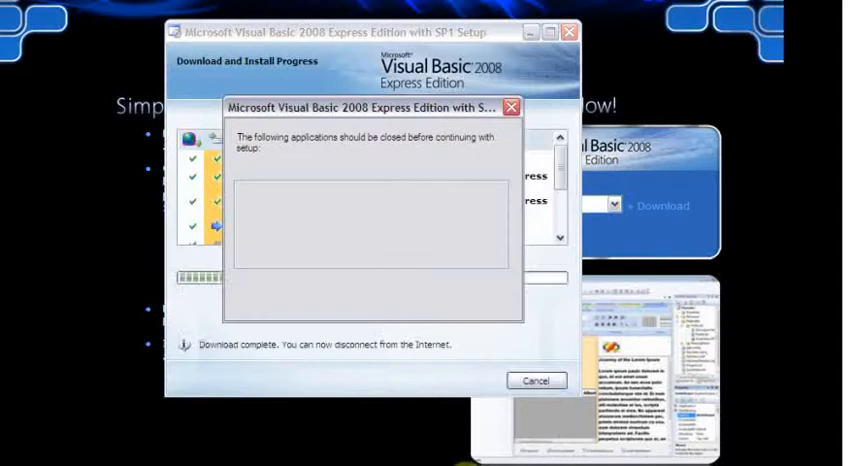
mouse_move(272, 414)
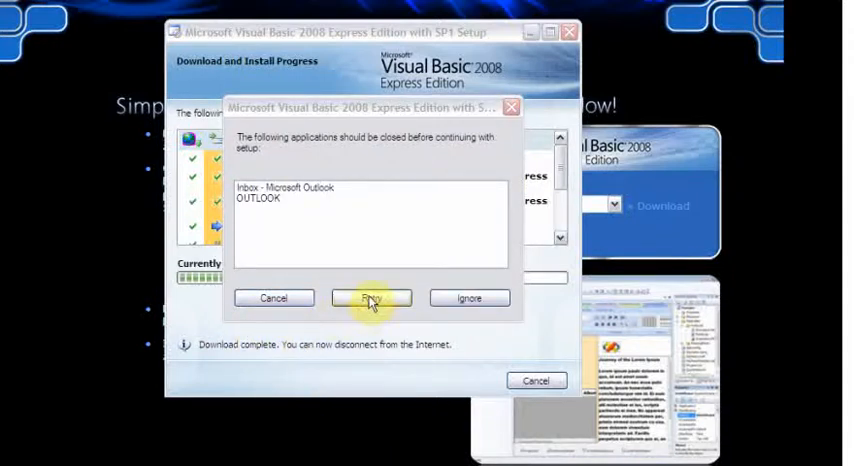
Retry setup after closing Microsoft Outlook.
left_click(371, 297)
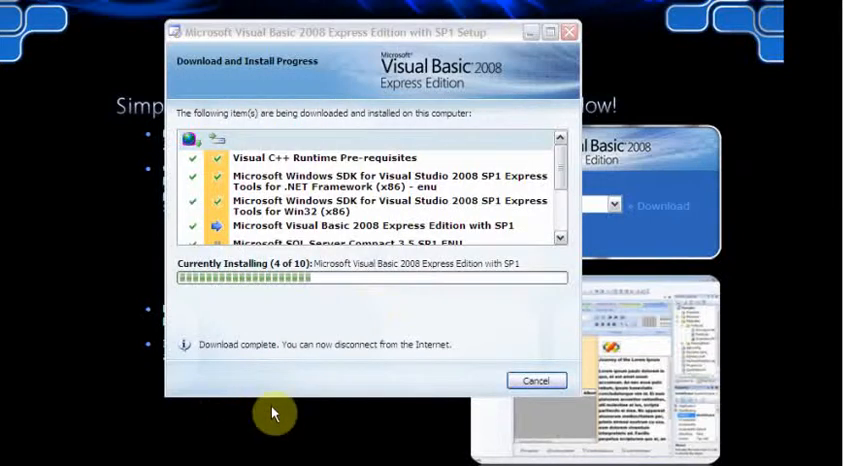
mouse_move(408, 333)
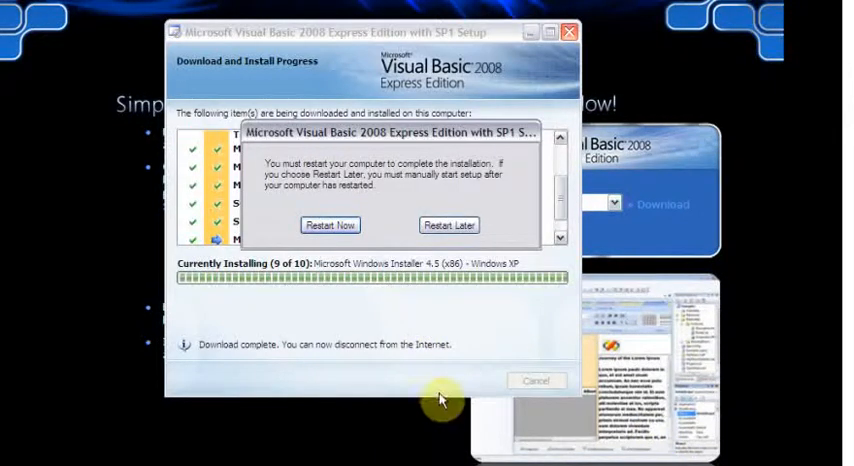
mouse_move(478, 333)
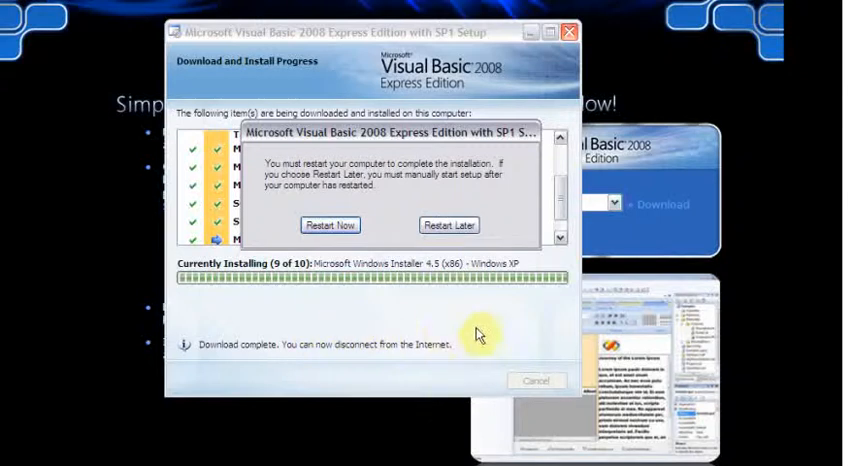
mouse_move(425, 333)
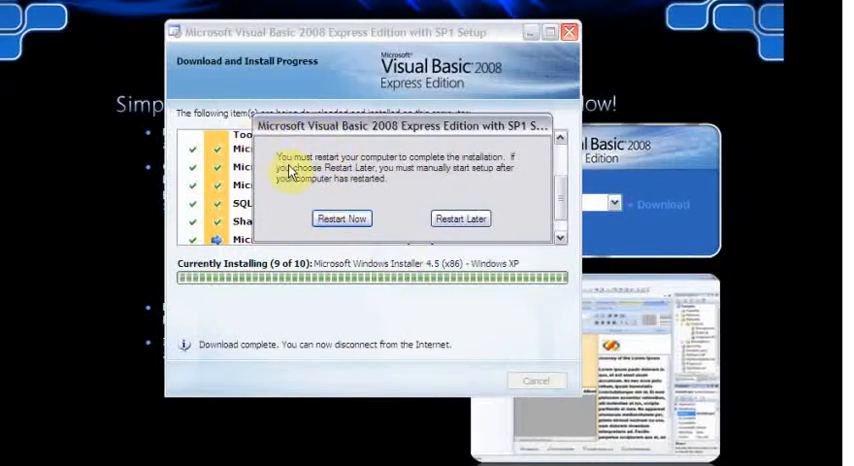
mouse_move(465, 170)
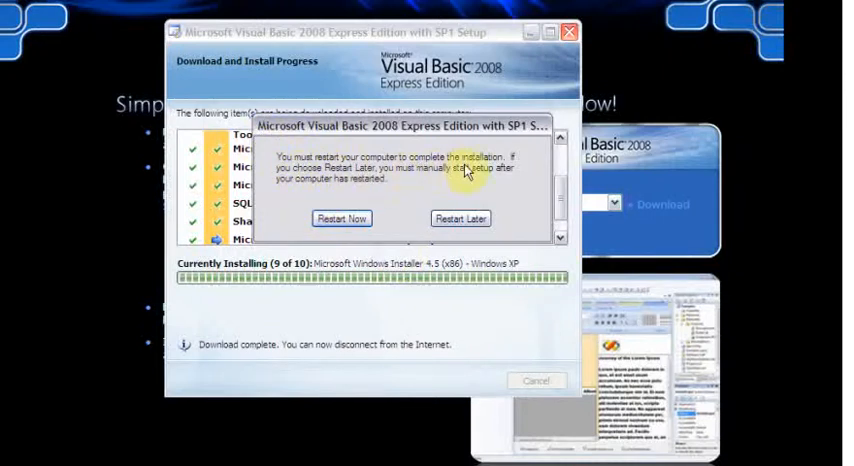
mouse_move(383, 175)
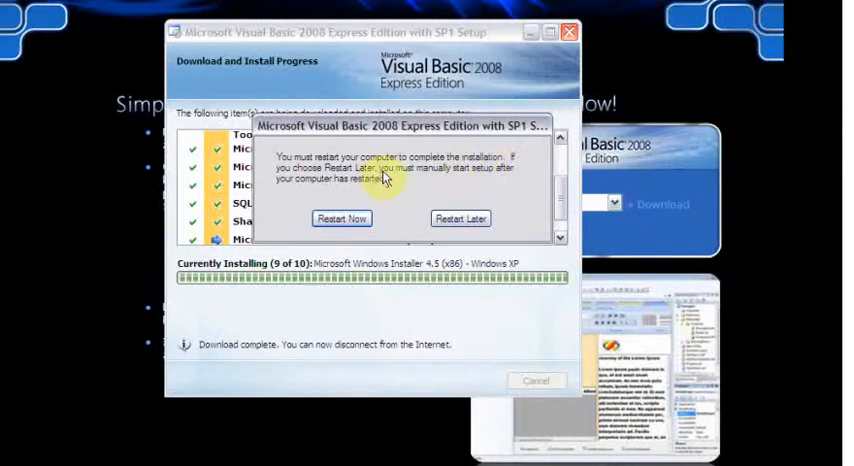
mouse_move(465, 180)
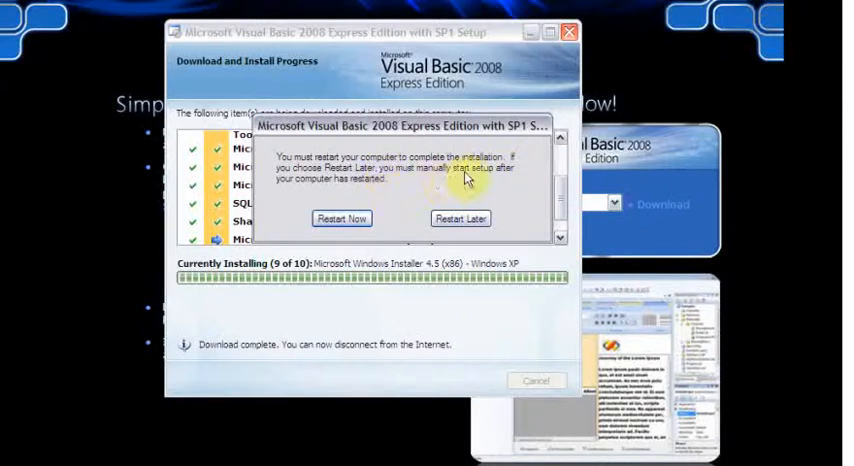